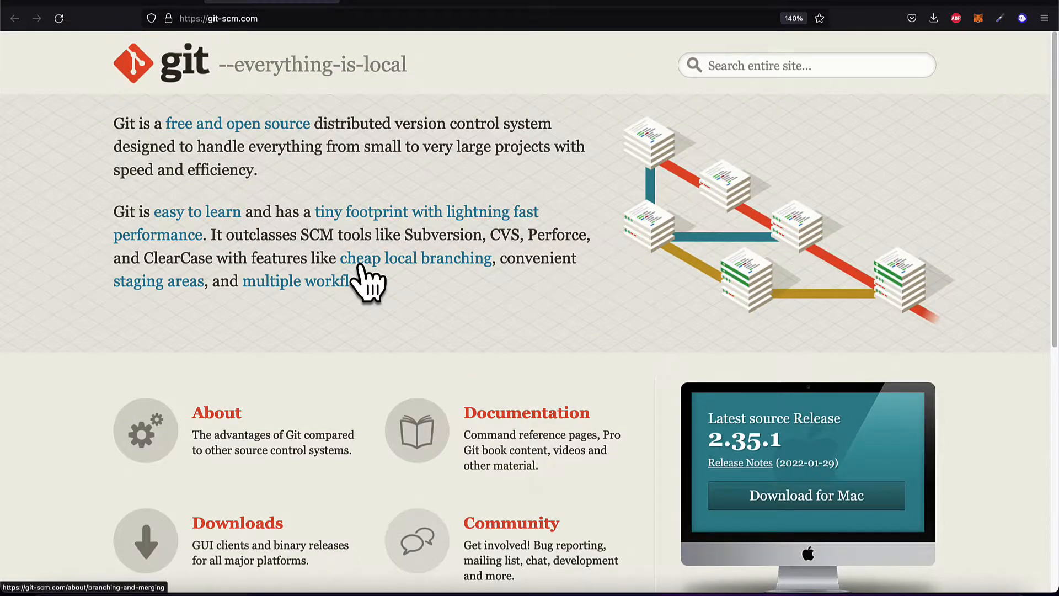
pyautogui.moveTo(960, 291)
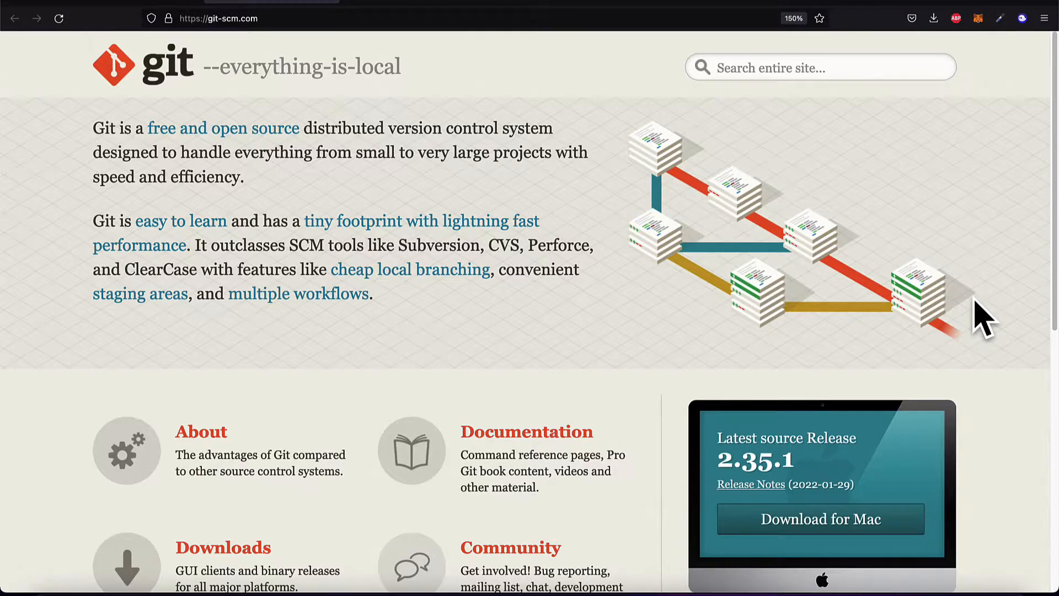
pyautogui.moveTo(984, 314)
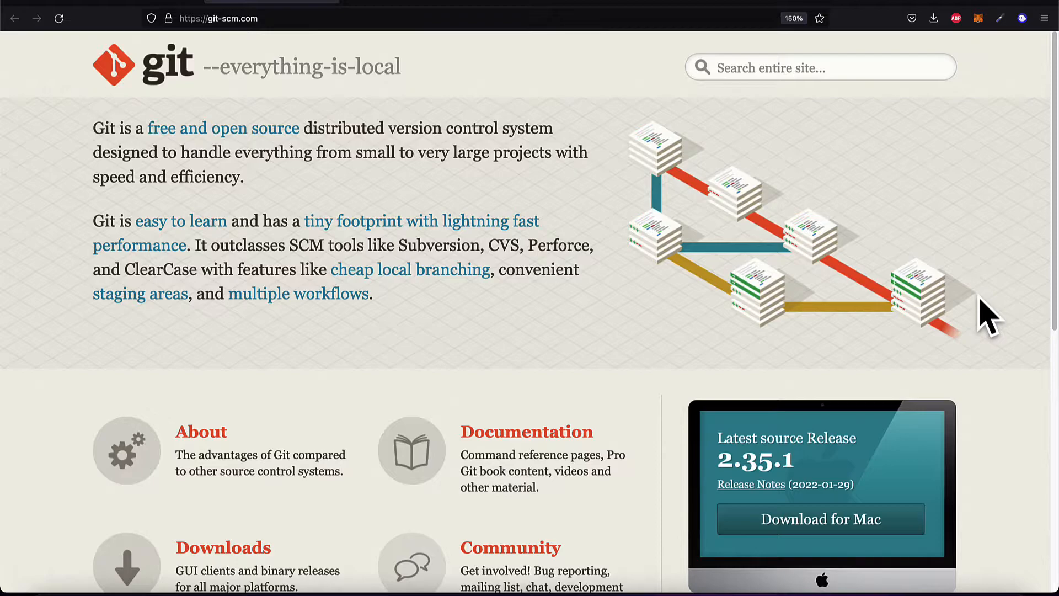
# Step: Go to the About page via 'cheap local branching', enlarge the text, and read the branch workflow diagram
pyautogui.click(200, 432)
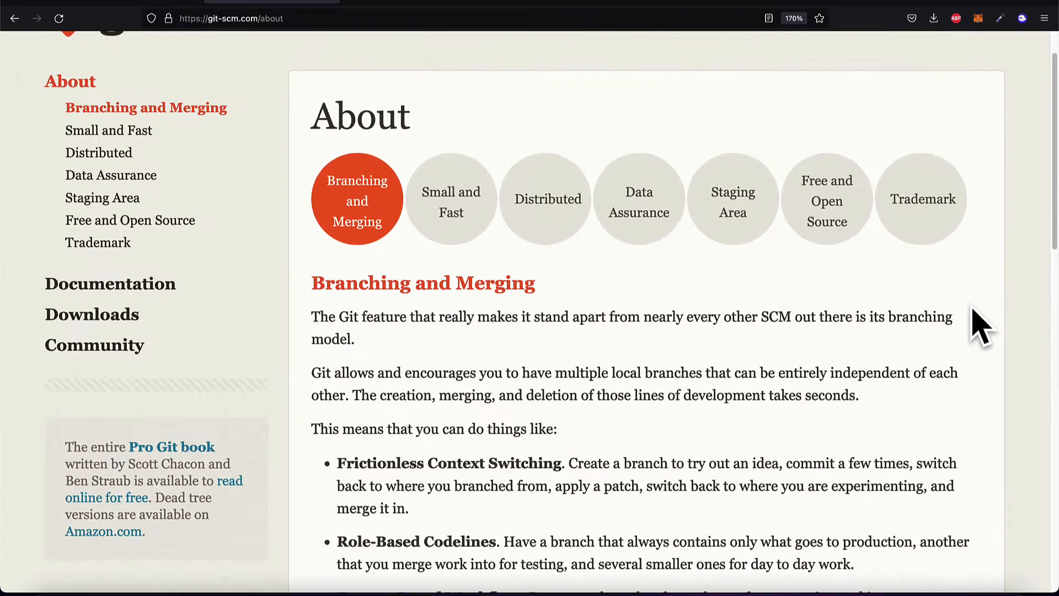
pyautogui.press('ctrl++')
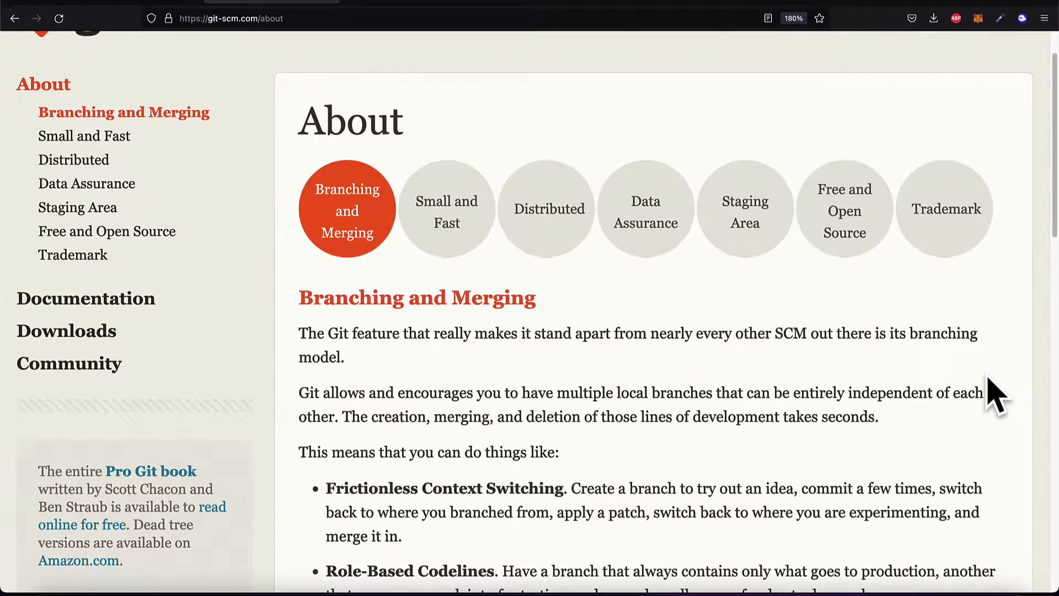
pyautogui.moveTo(995, 347)
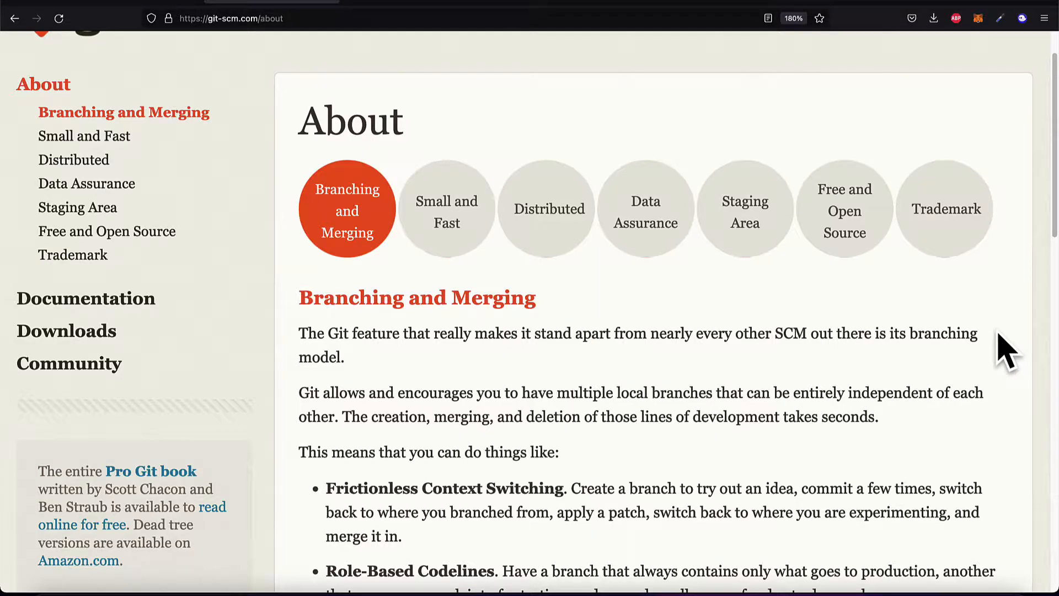
pyautogui.scroll(-3)
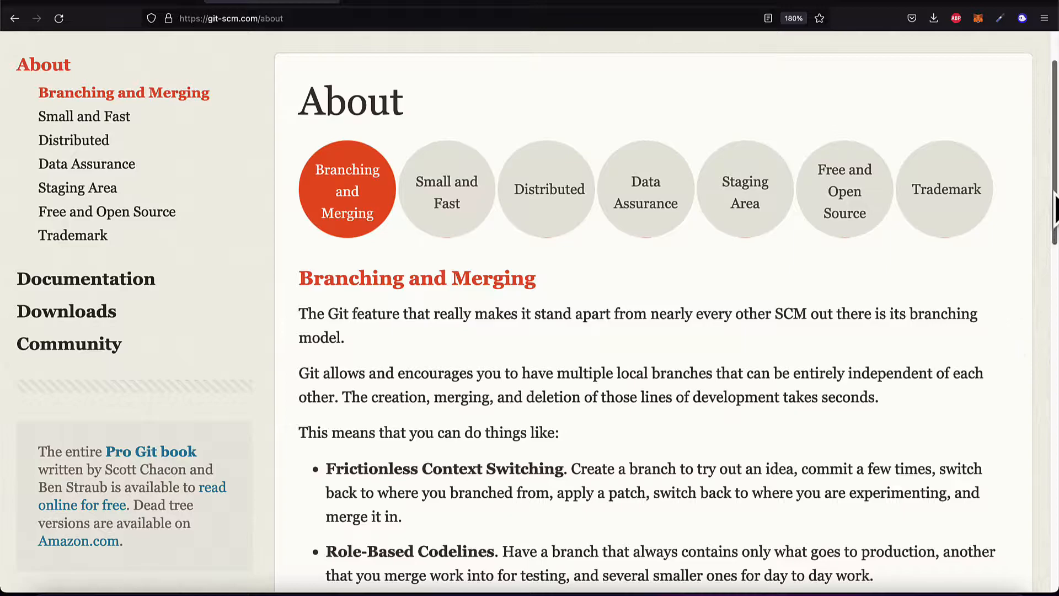
pyautogui.scroll(-3)
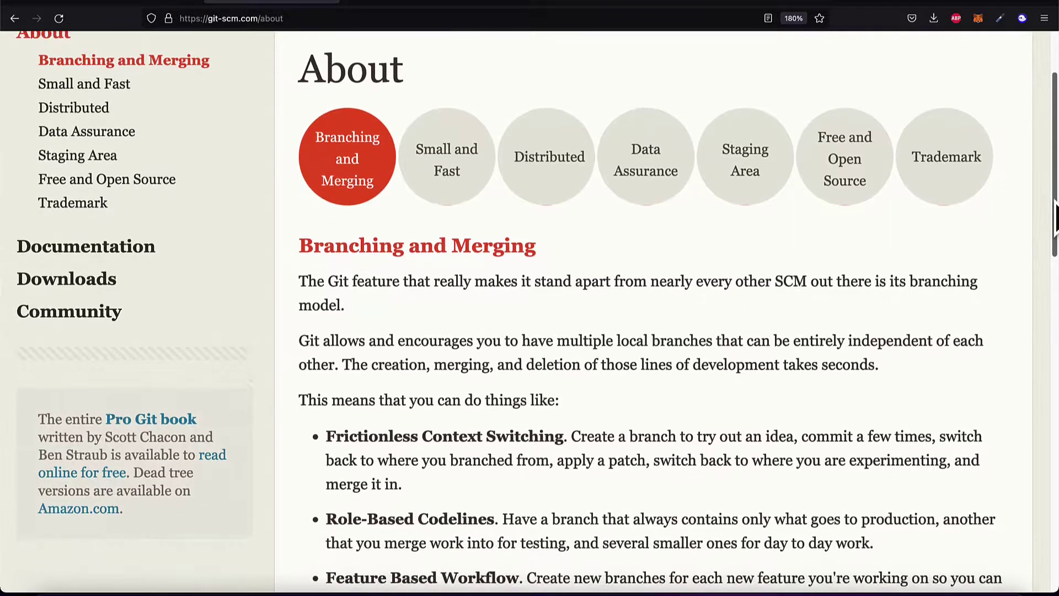
pyautogui.scroll(-3)
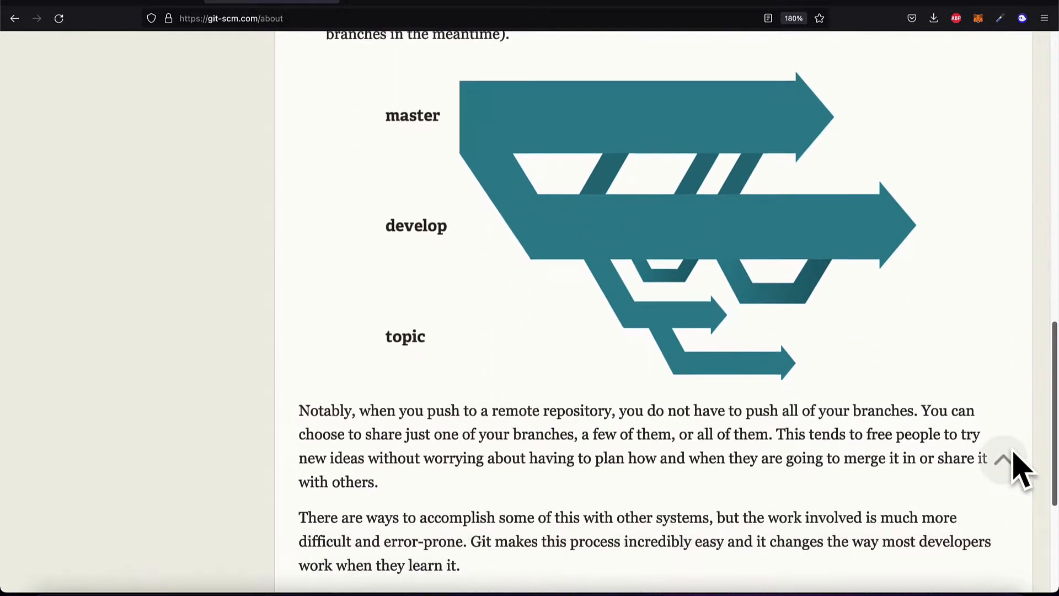
pyautogui.scroll(3)
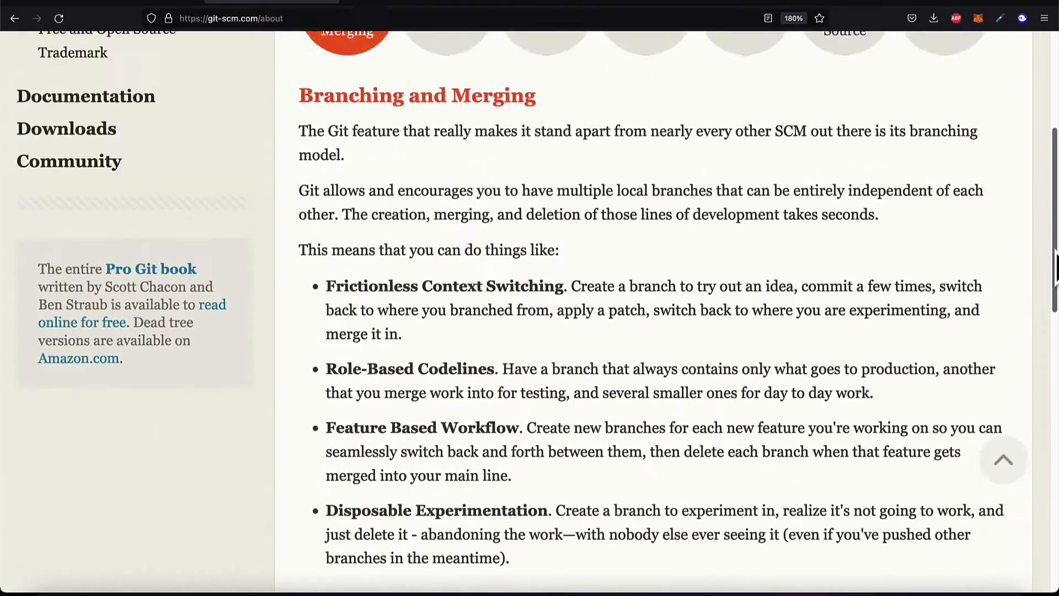
pyautogui.scroll(3)
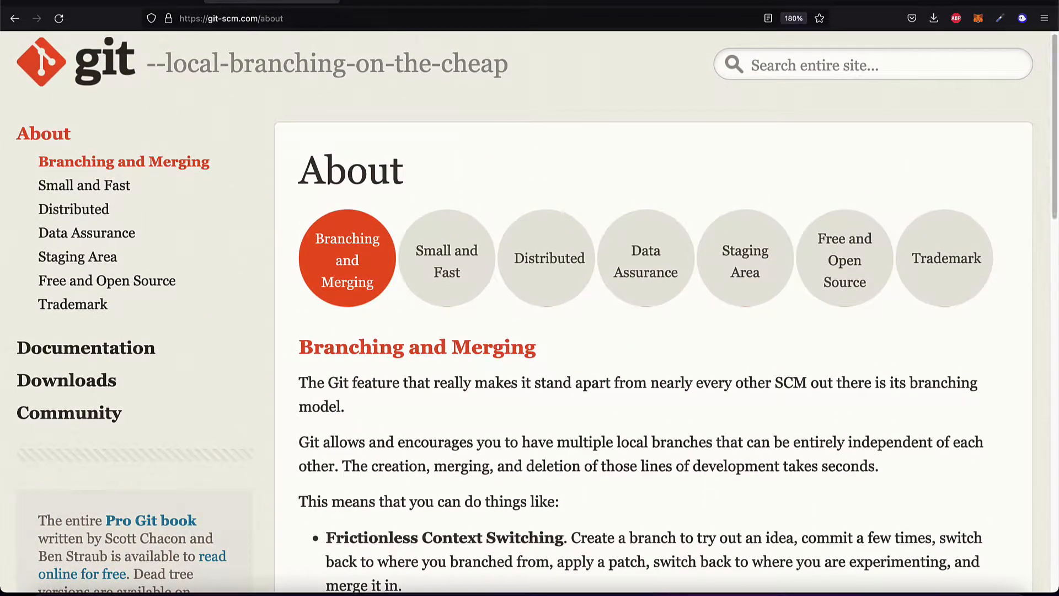
pyautogui.moveTo(464, 256)
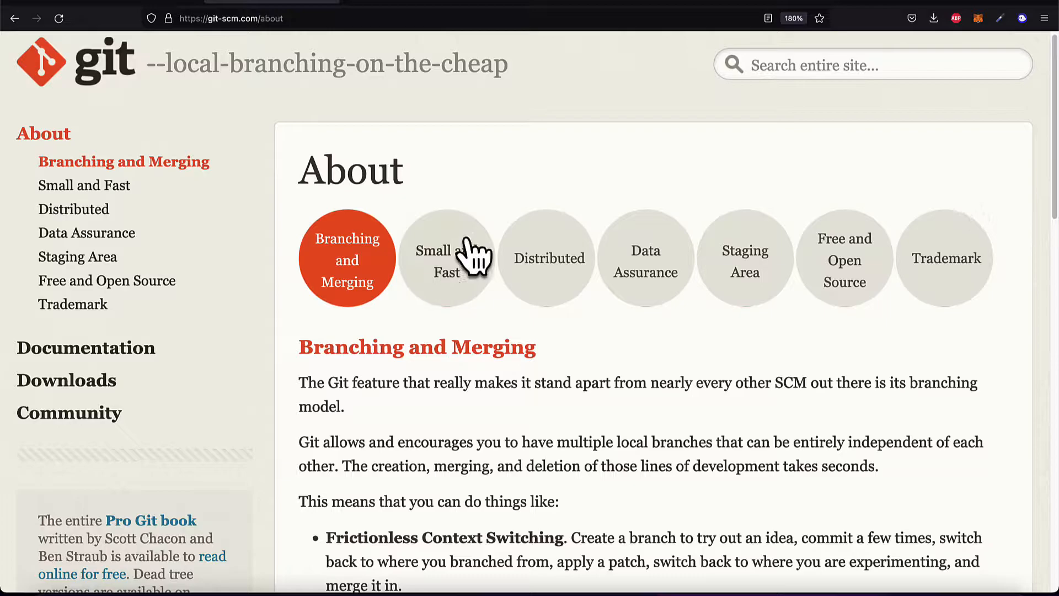
# Step: View the Small and Fast section of the About page
pyautogui.click(447, 258)
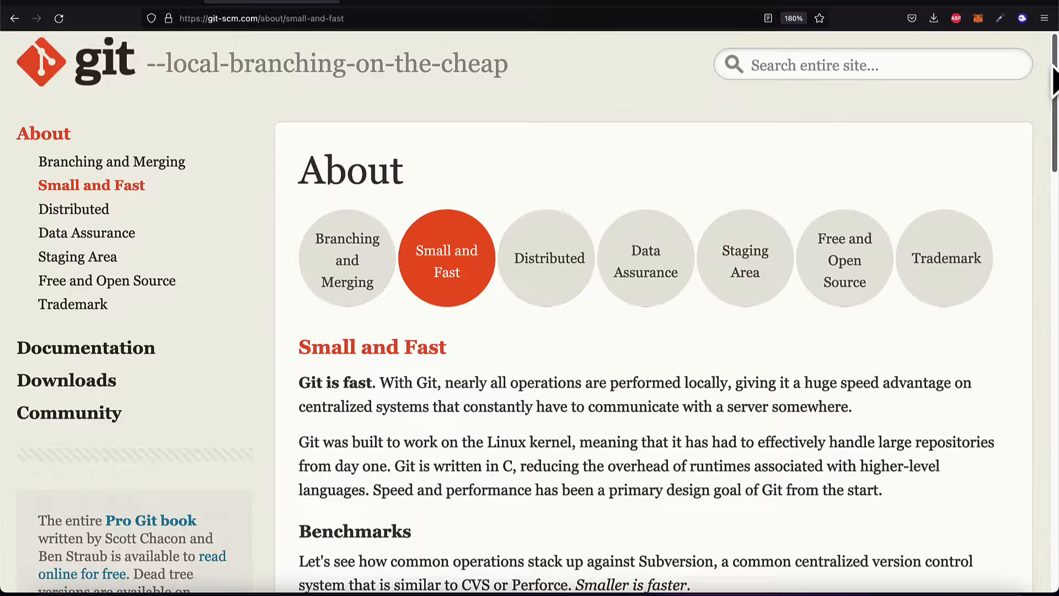
pyautogui.scroll(-3)
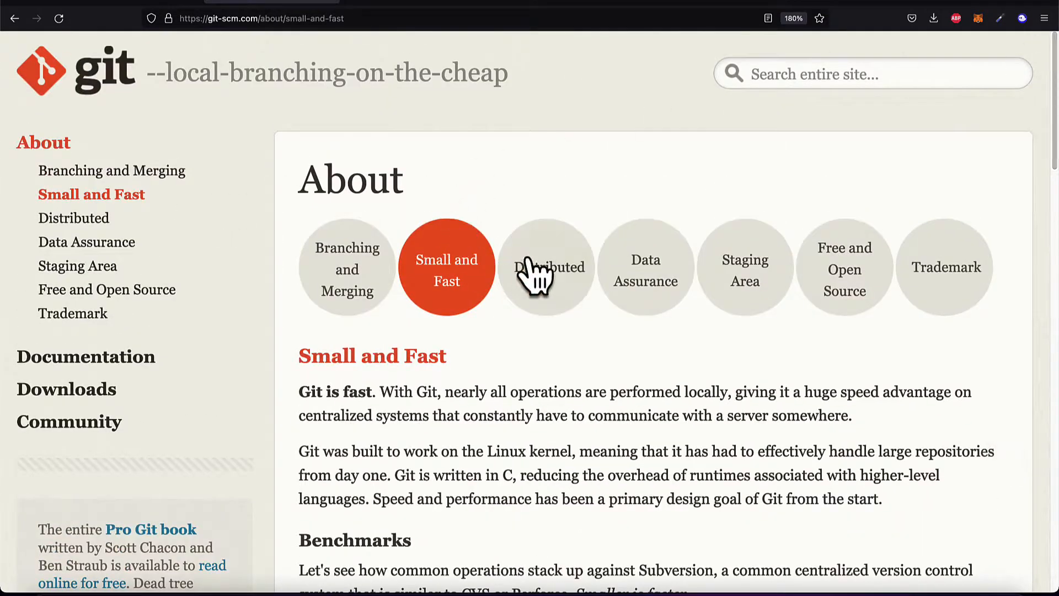
# Step: View the Distributed section down to its centralized and integration-manager workflow diagrams
pyautogui.click(547, 267)
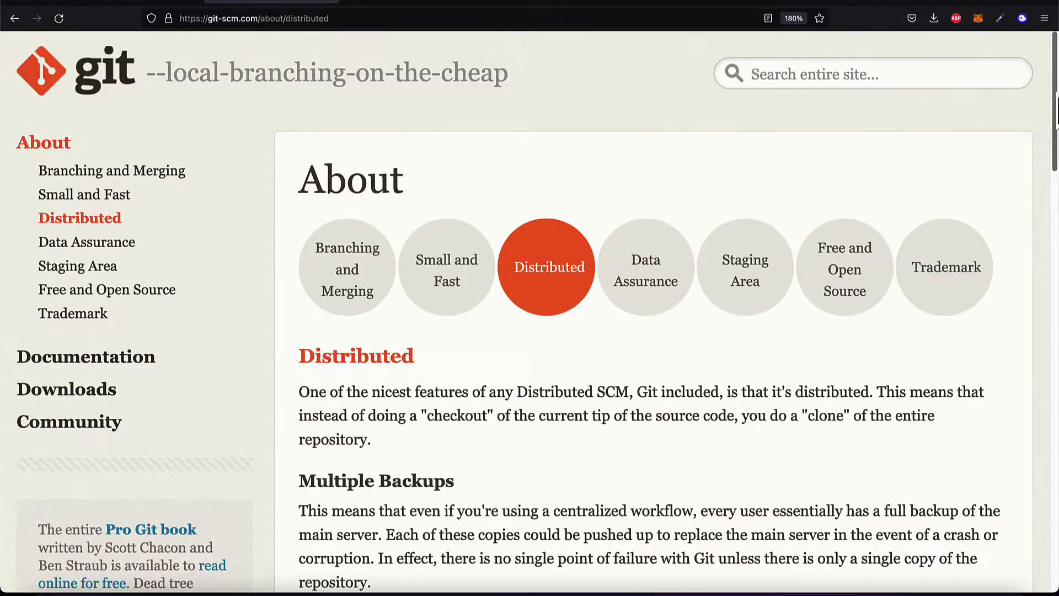
pyautogui.scroll(-3)
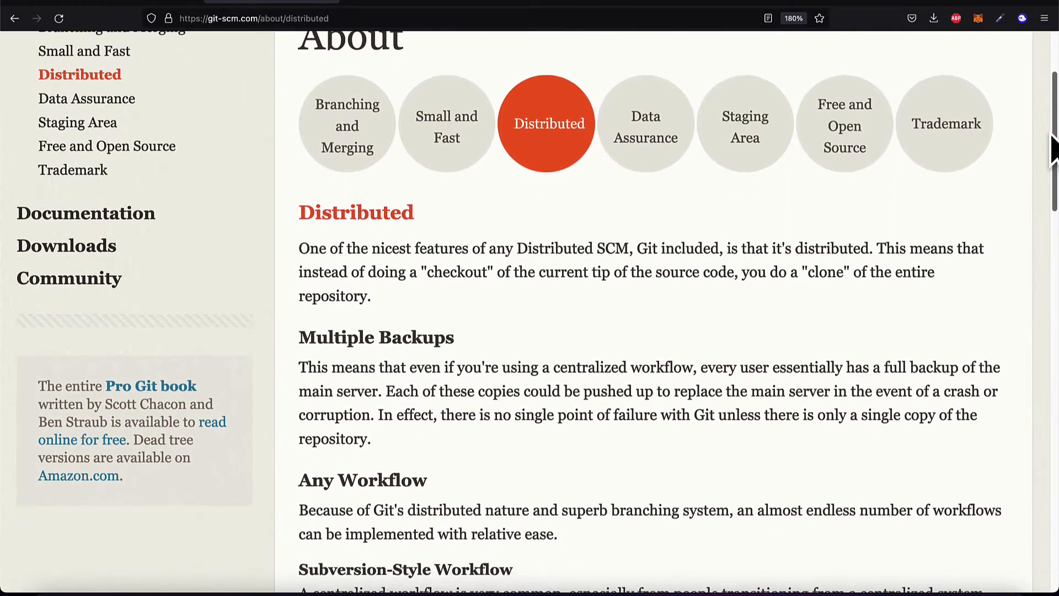
pyautogui.scroll(-3)
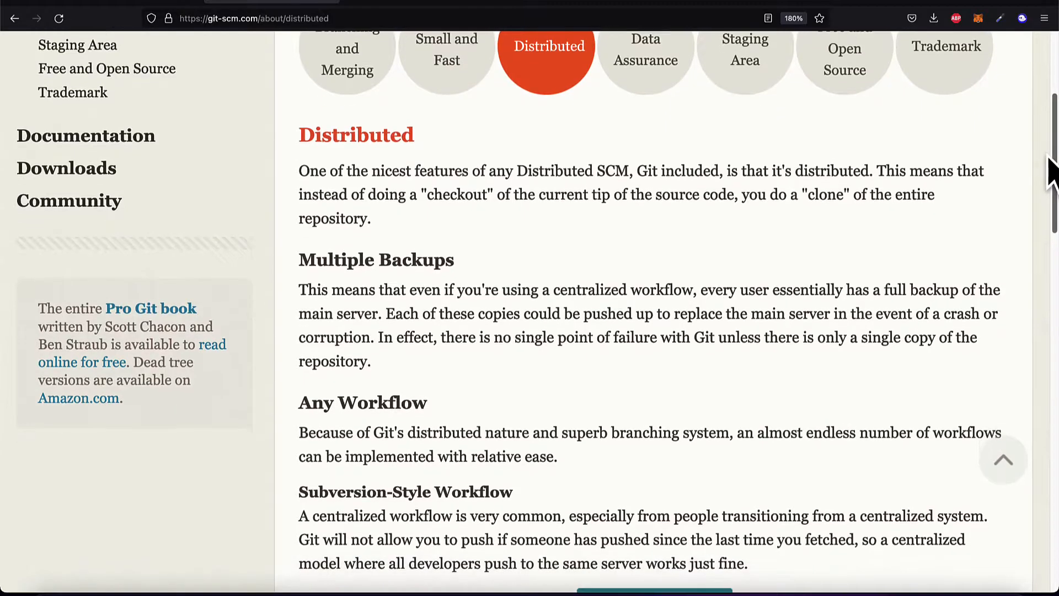
pyautogui.scroll(-3)
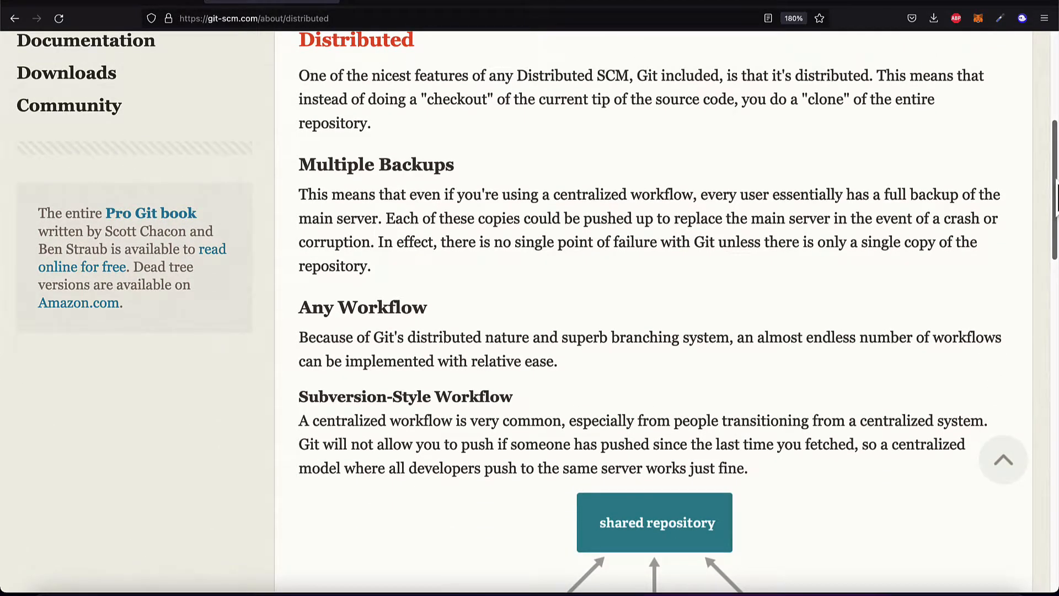
pyautogui.scroll(-3)
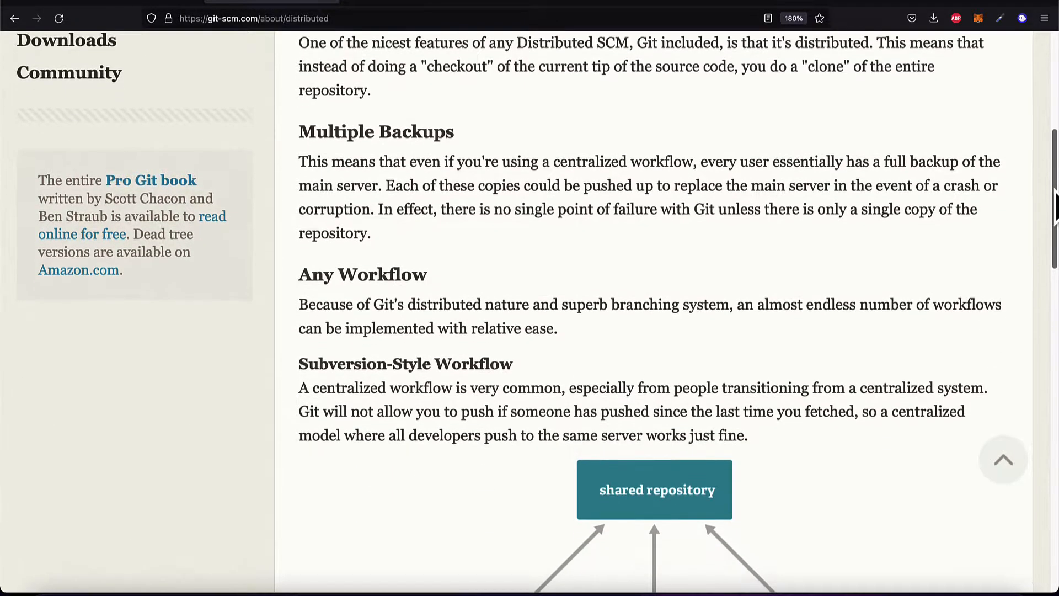
pyautogui.scroll(-3)
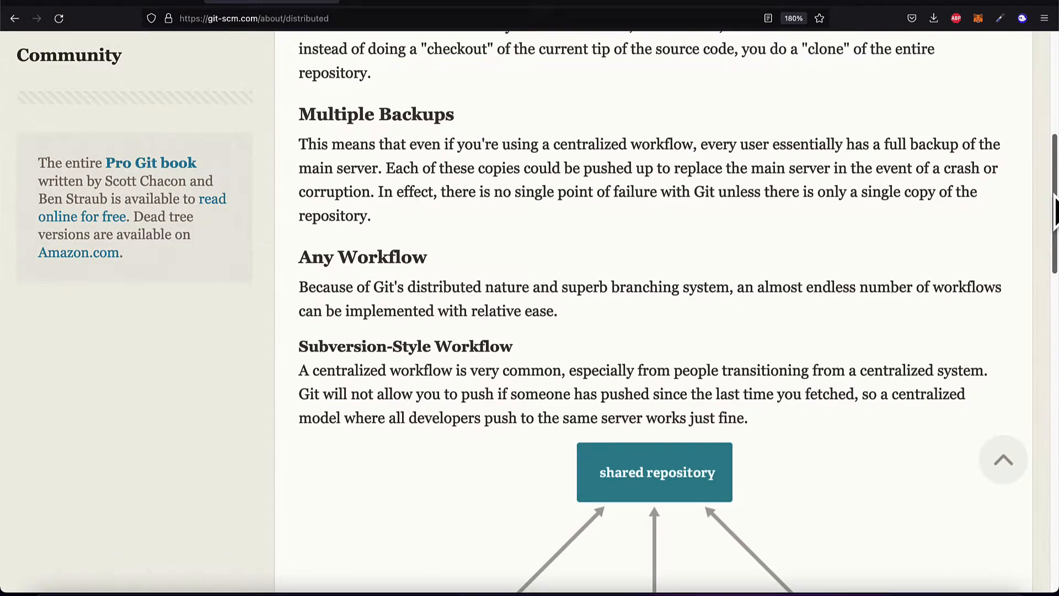
pyautogui.scroll(-3)
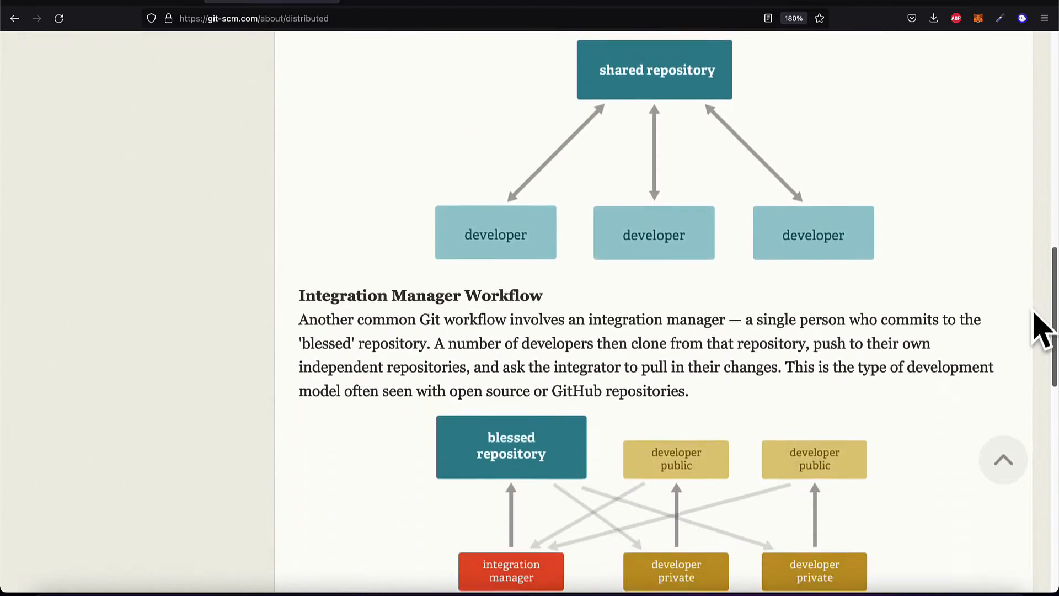
pyautogui.click(645, 271)
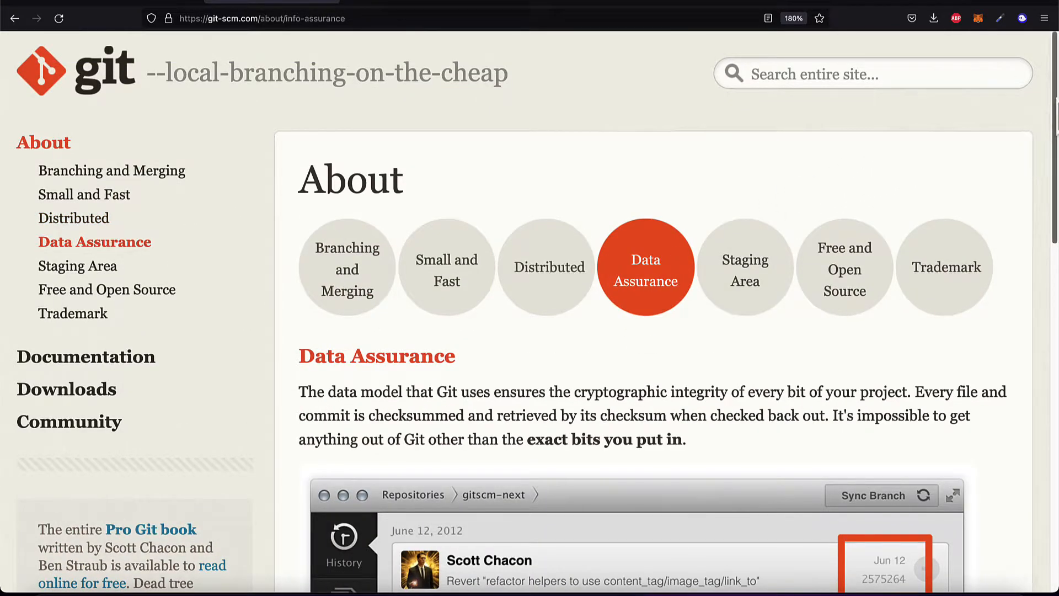
pyautogui.scroll(-3)
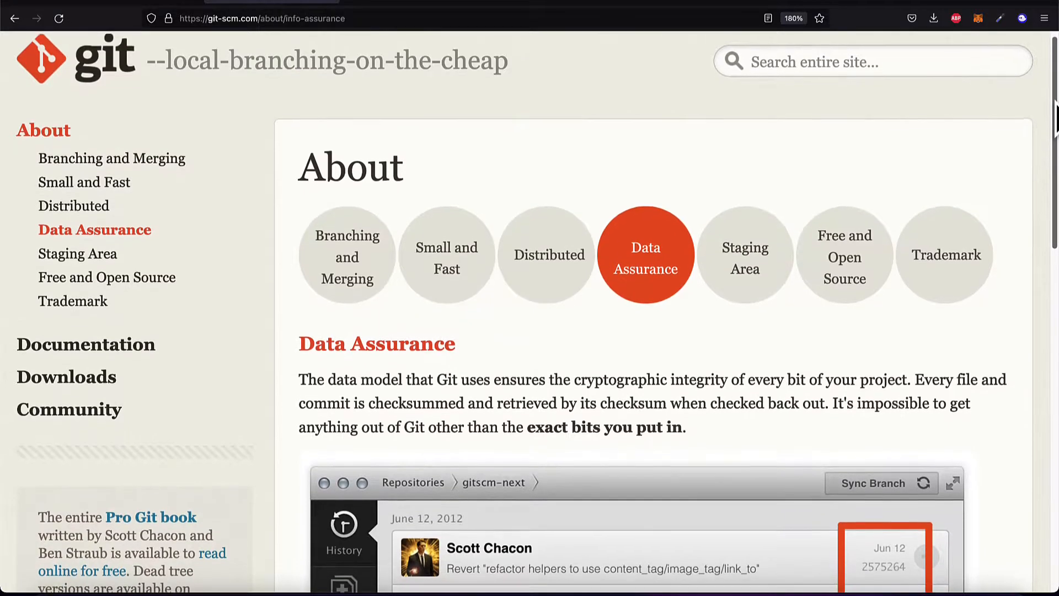
pyautogui.scroll(-3)
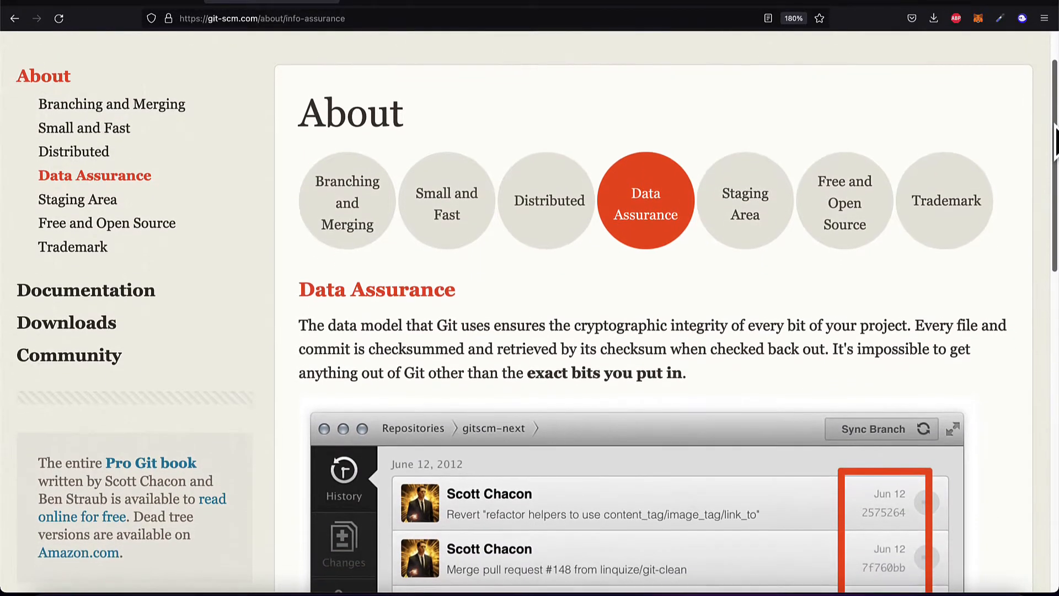
pyautogui.scroll(-3)
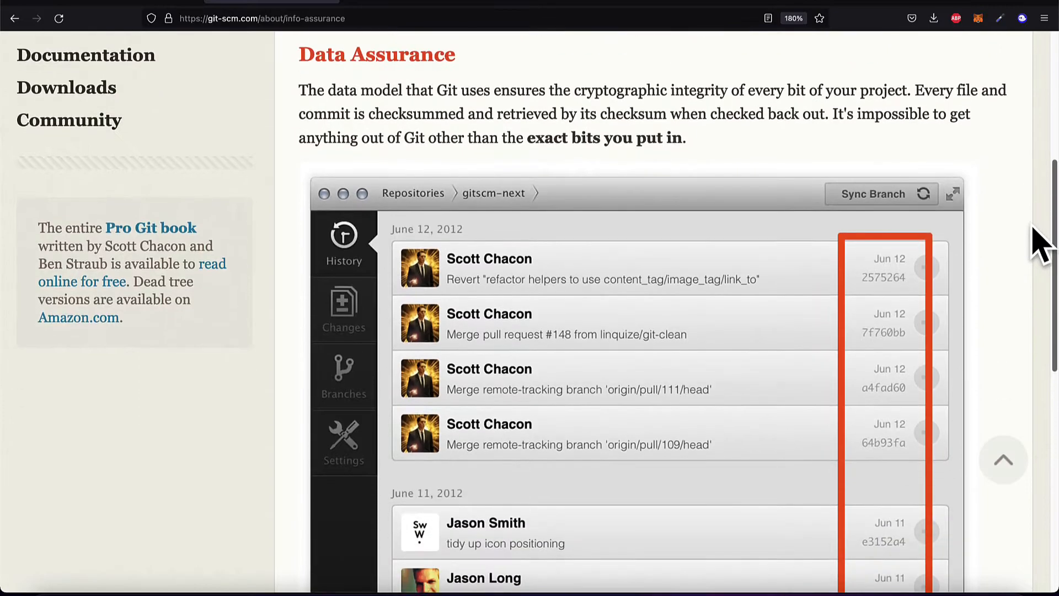
pyautogui.scroll(-3)
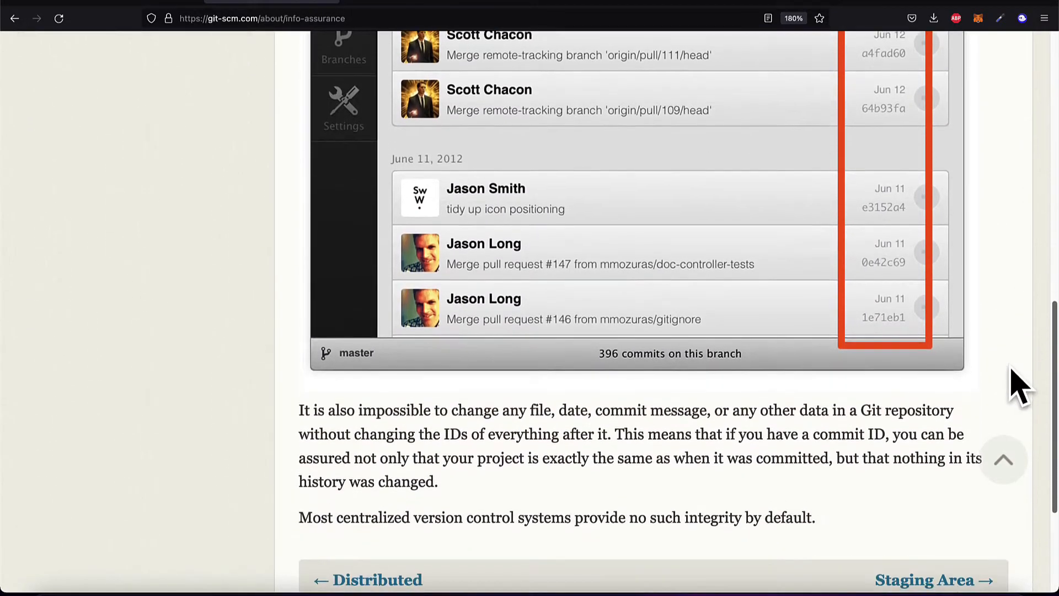
pyautogui.scroll(-3)
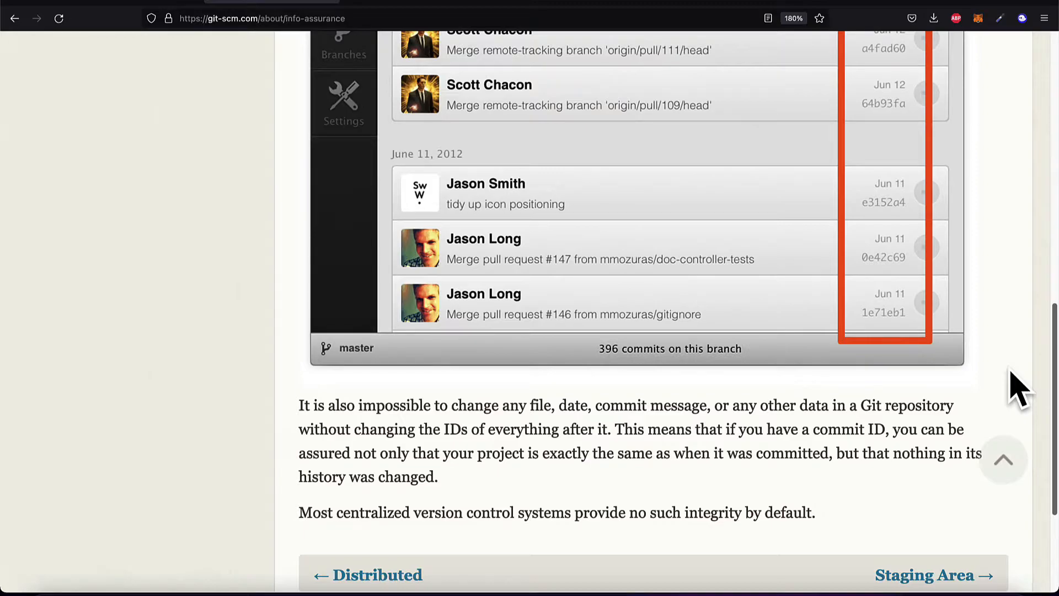
pyautogui.scroll(3)
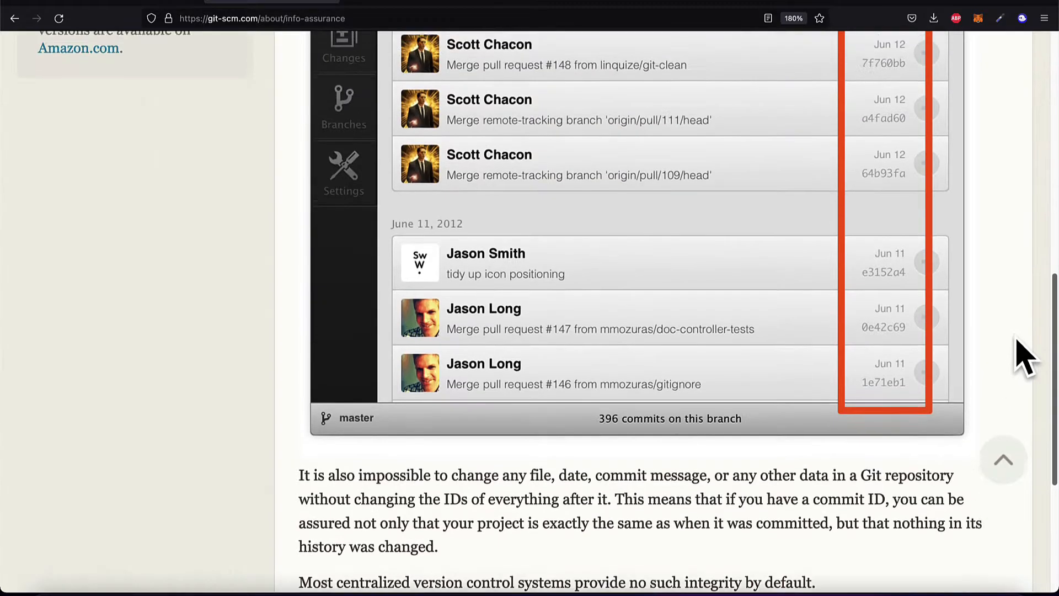
pyautogui.scroll(3)
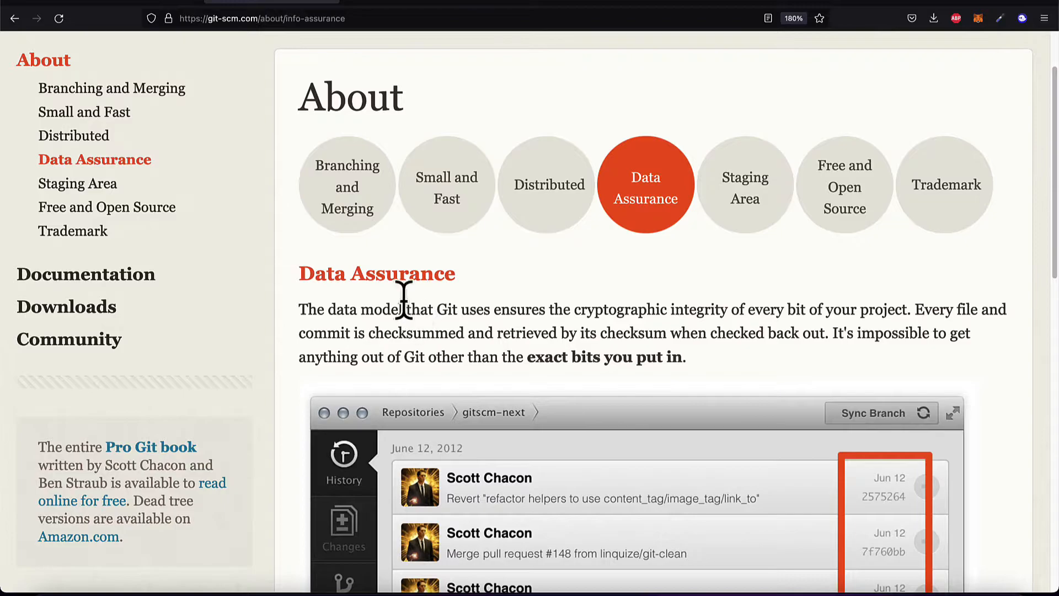
# Step: View the Staging Area feature page and read down through it
pyautogui.click(745, 186)
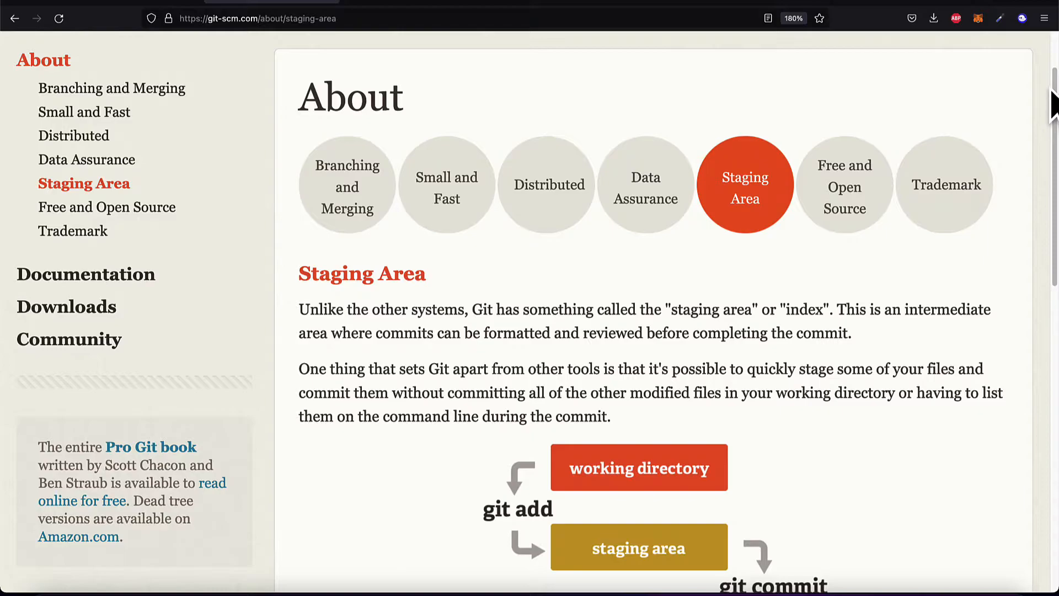
pyautogui.moveTo(1043, 102)
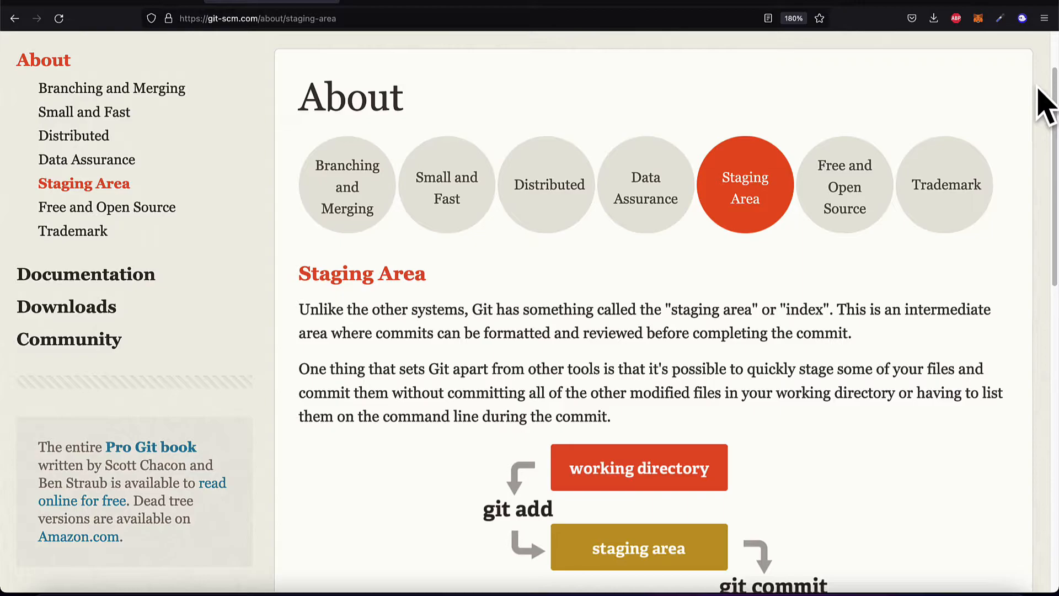
pyautogui.scroll(-3)
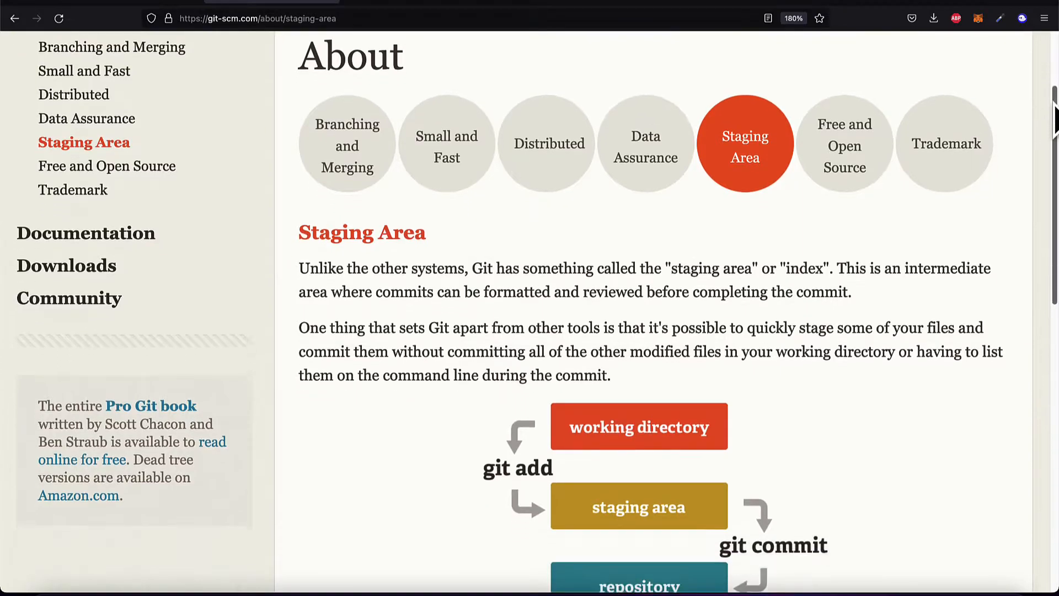
pyautogui.scroll(-3)
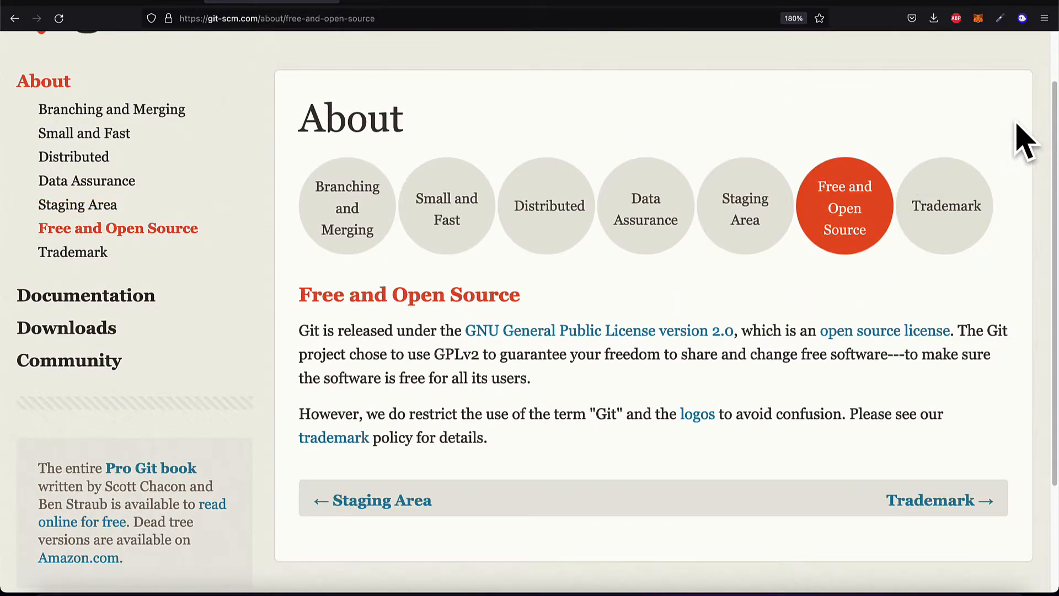
pyautogui.click(944, 205)
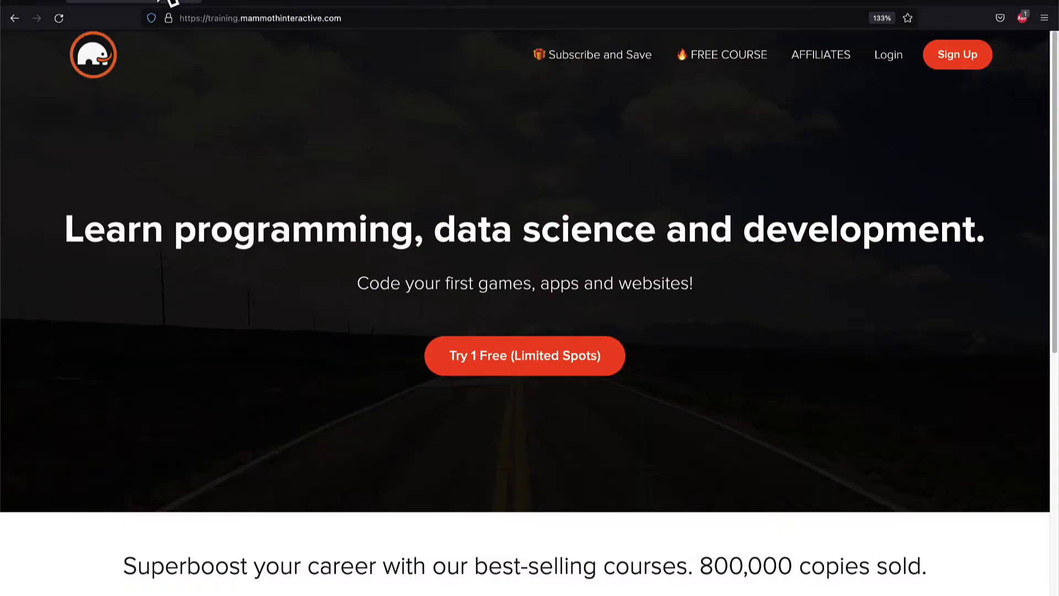
# Step: Go to View All Products and browse the catalog bundles like Excel in 99 Days and Hello Coding 3.0
pyautogui.scroll(-3)
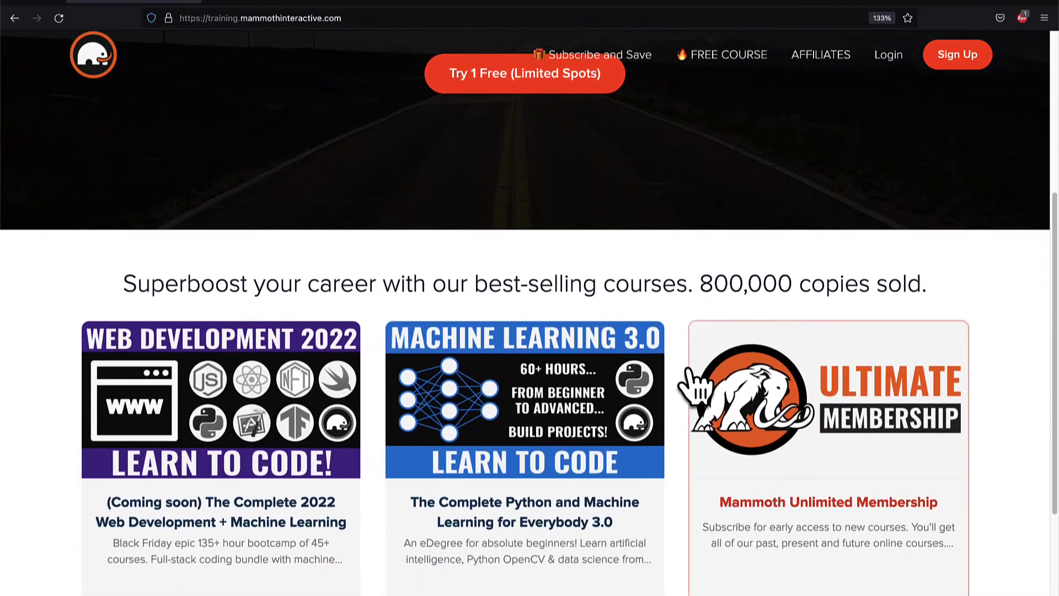
pyautogui.scroll(-3)
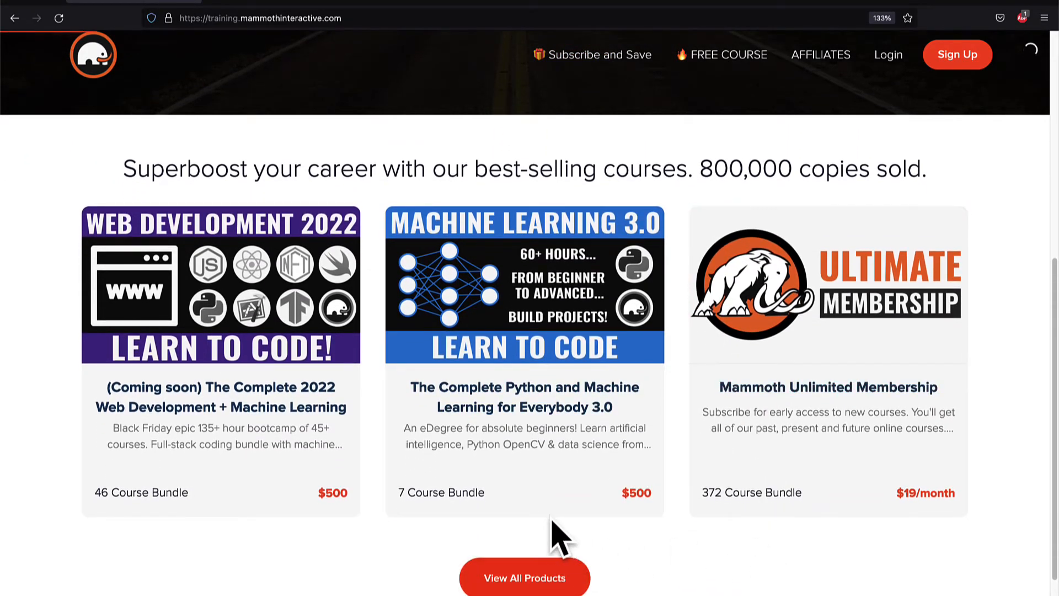
pyautogui.click(525, 593)
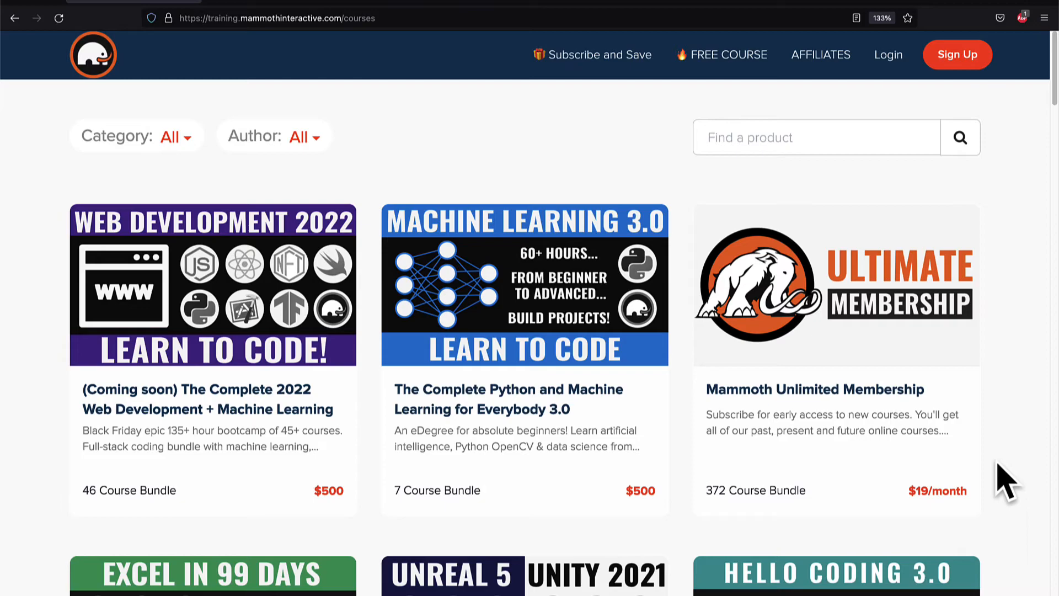
pyautogui.moveTo(1047, 518)
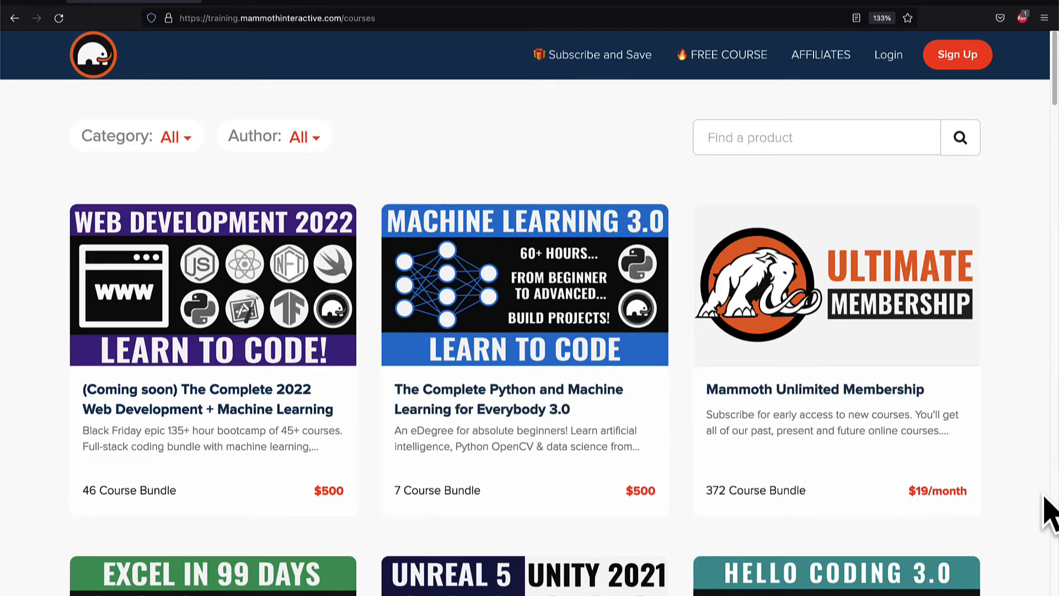
pyautogui.scroll(-3)
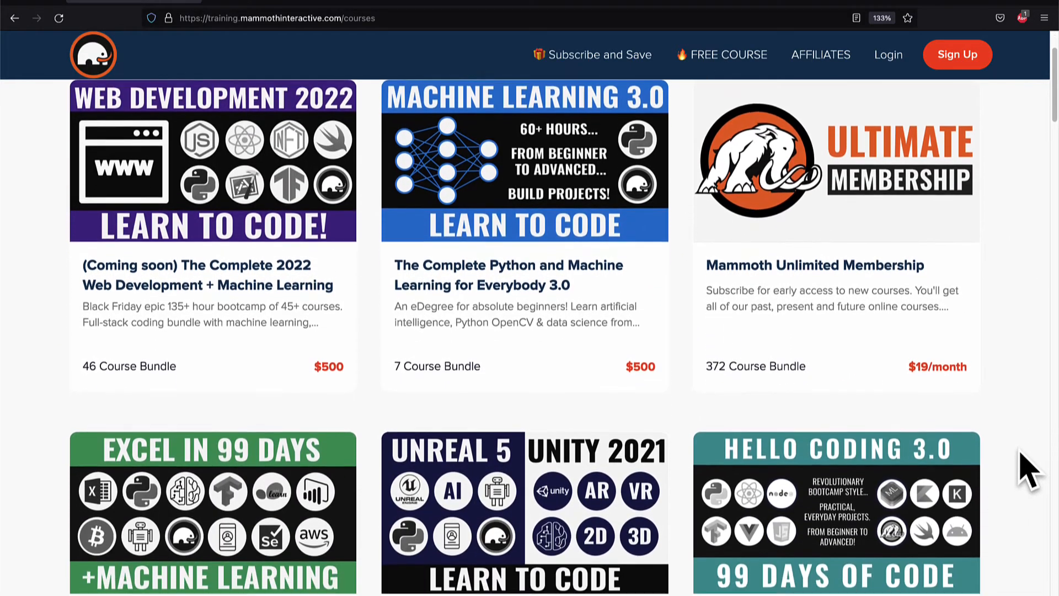
pyautogui.scroll(-3)
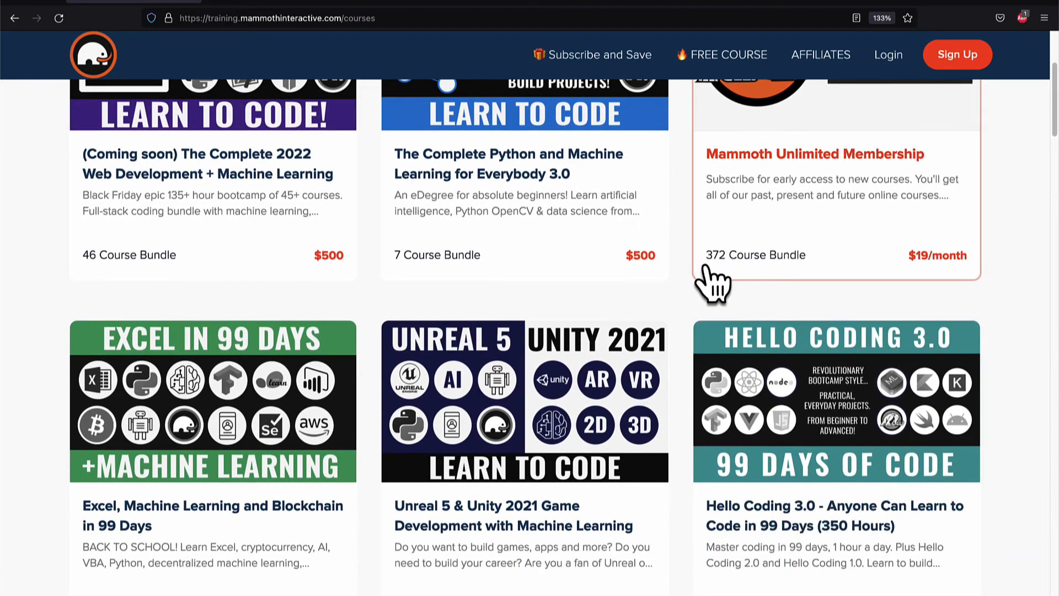
pyautogui.scroll(-3)
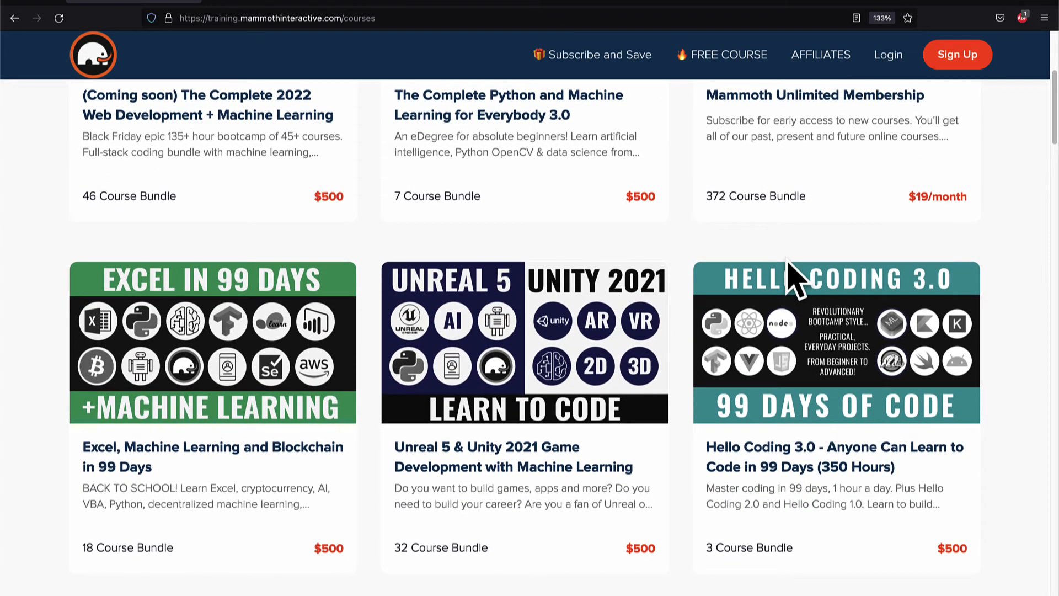